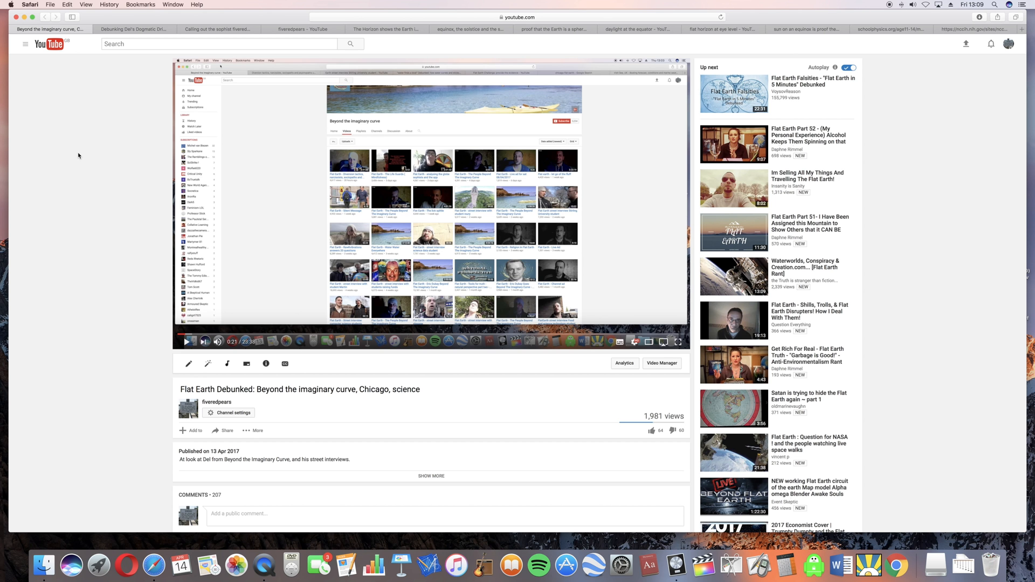
Scroll down the Chicago video's comments and load more of them.
scroll("down", 3)
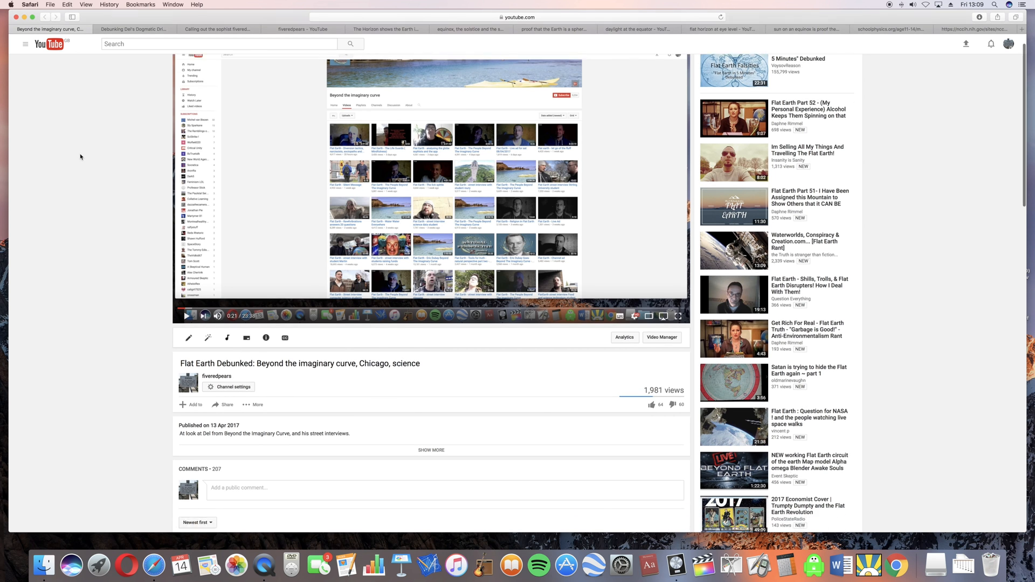
scroll("down", 3)
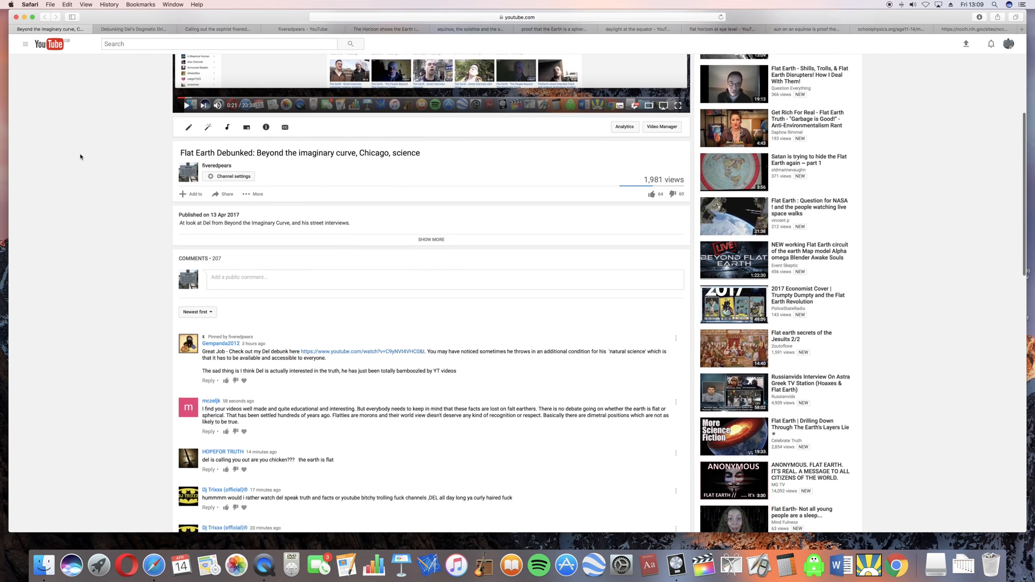
scroll("down", 3)
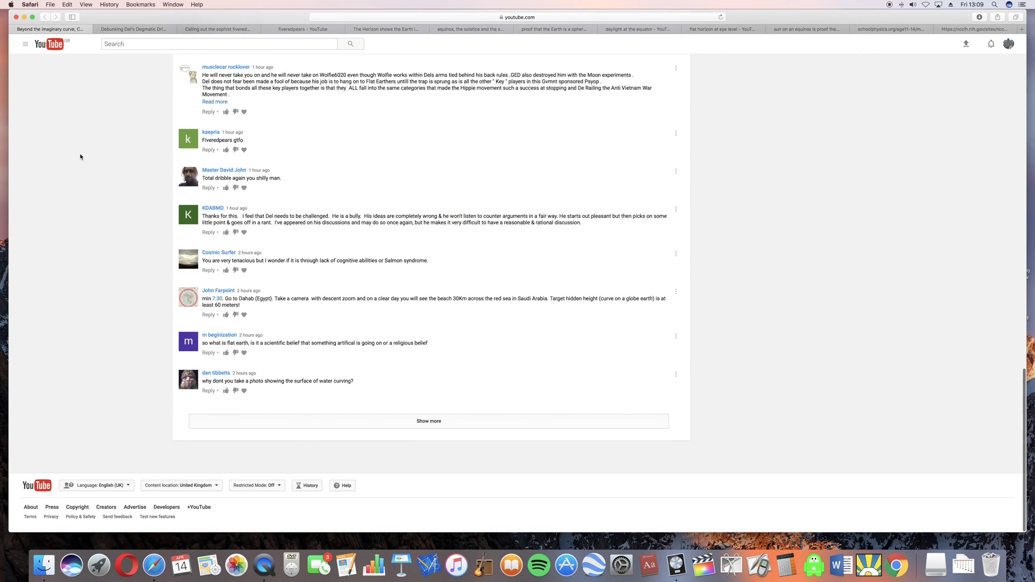
left_click(428, 421)
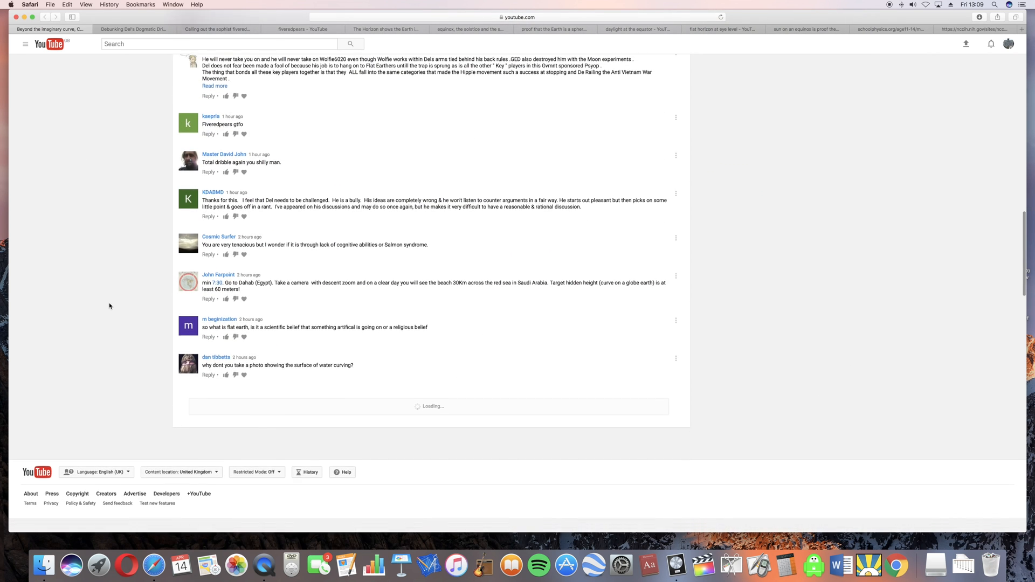
Scroll through the added comments and expand one long comment to full text.
scroll("up", 3)
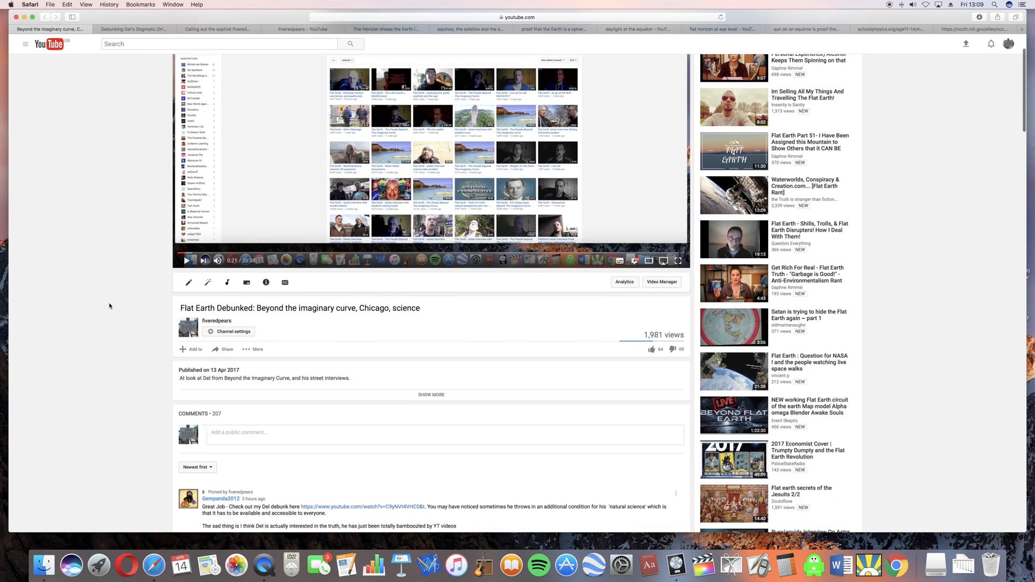
scroll("down", 3)
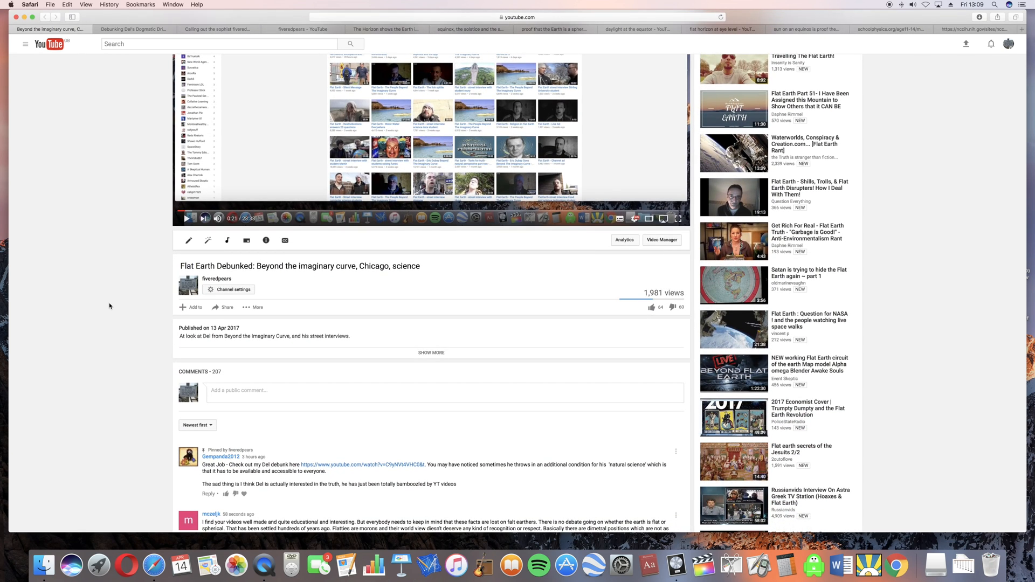
scroll("down", 3)
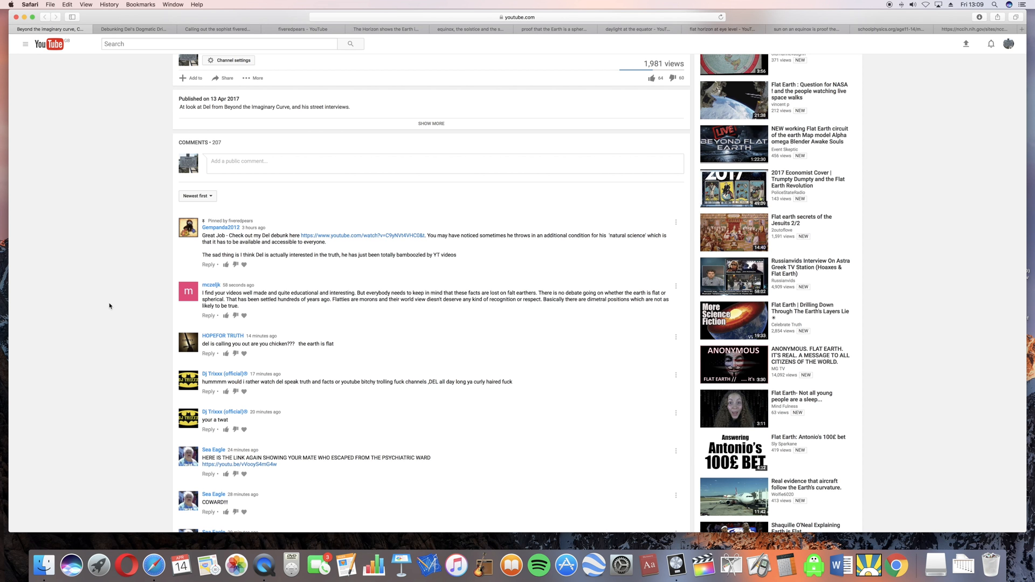
scroll("down", 3)
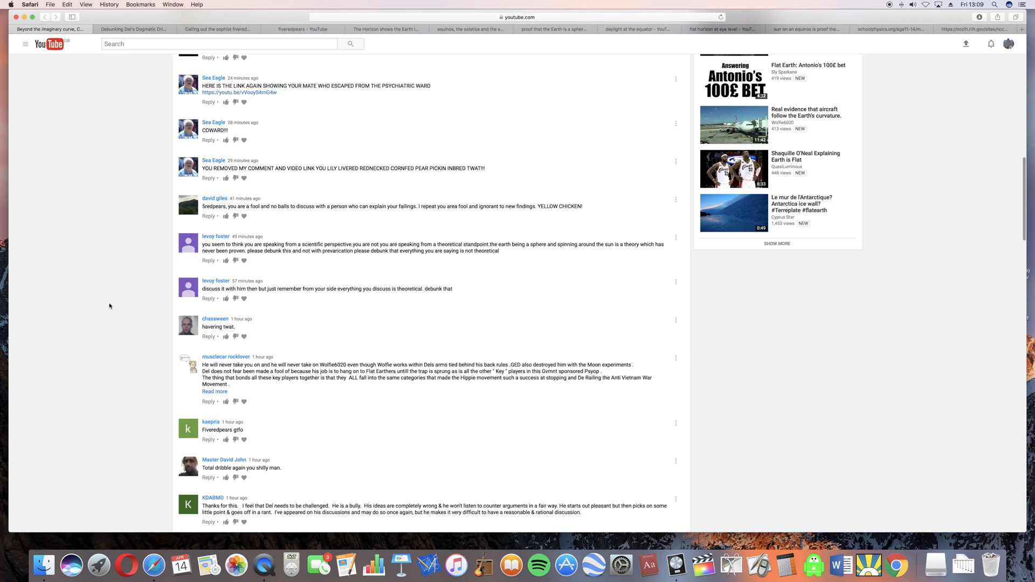
scroll("down", 3)
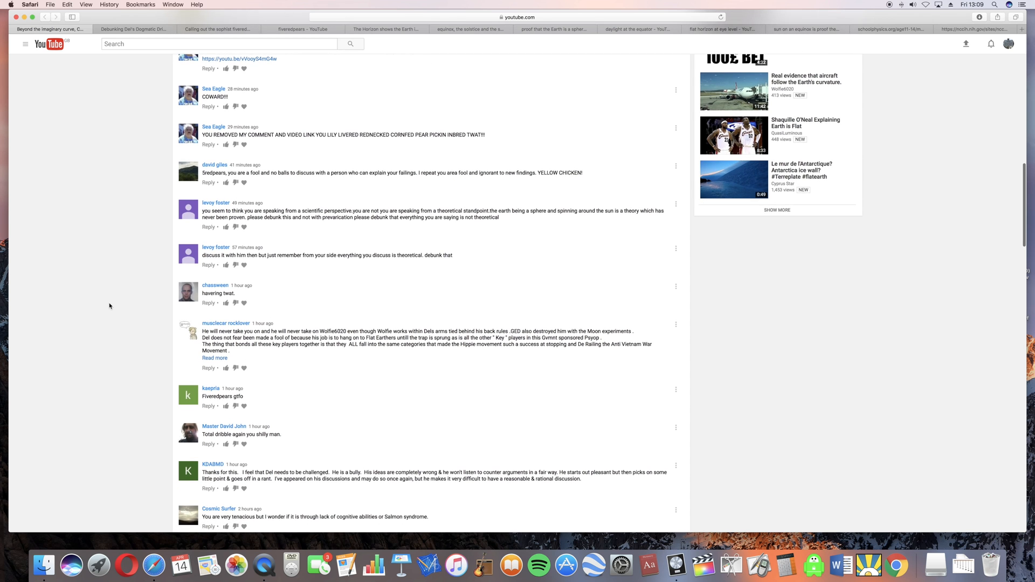
scroll("down", 3)
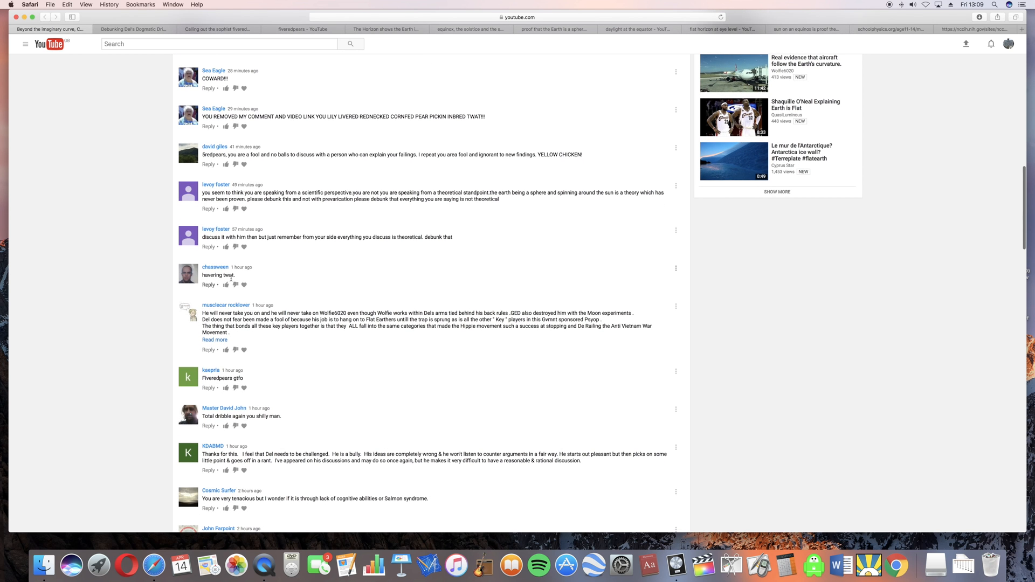
scroll("down", 3)
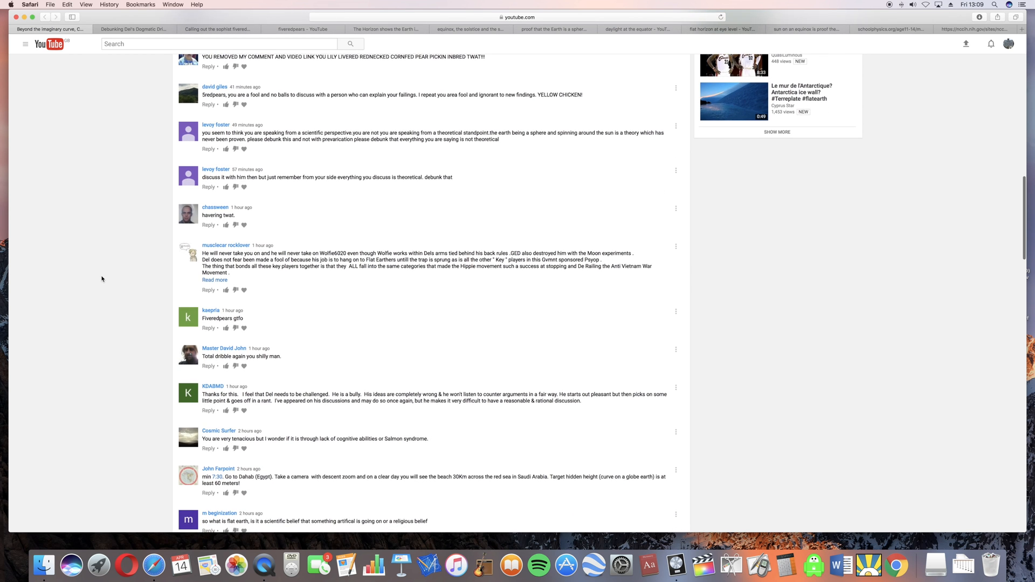
scroll("down", 3)
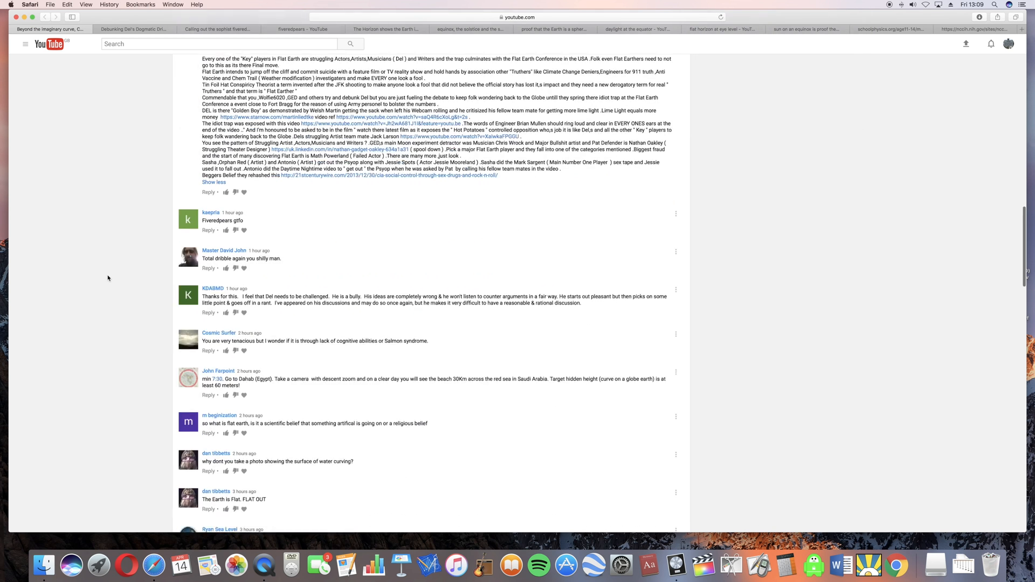
scroll("down", 3)
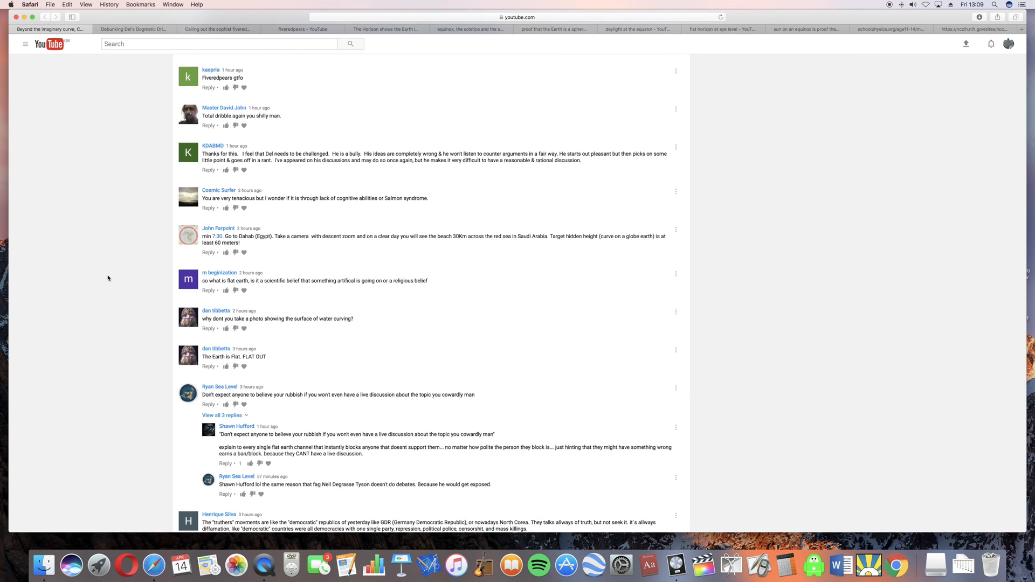
scroll("down", 3)
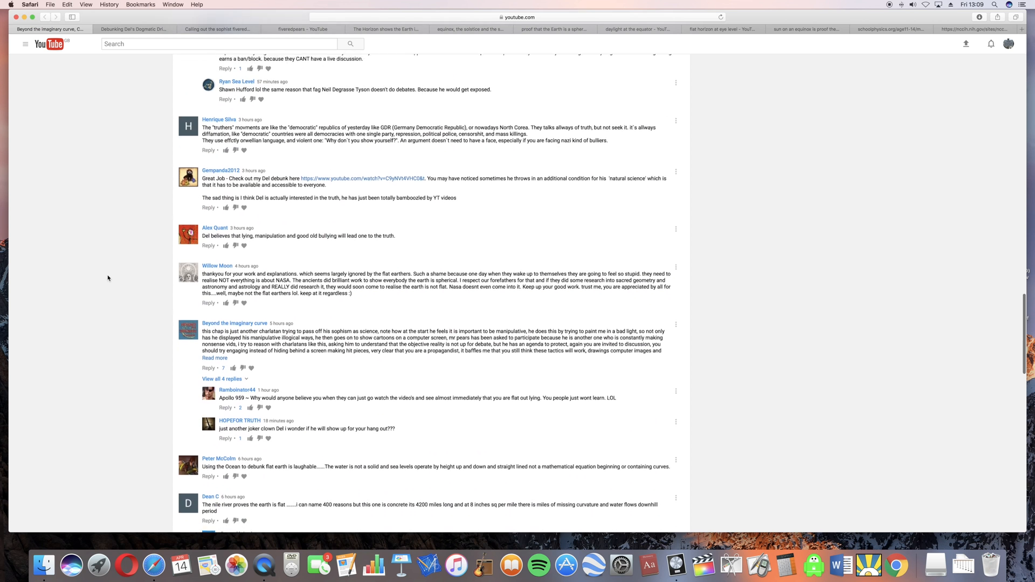
scroll("down", 3)
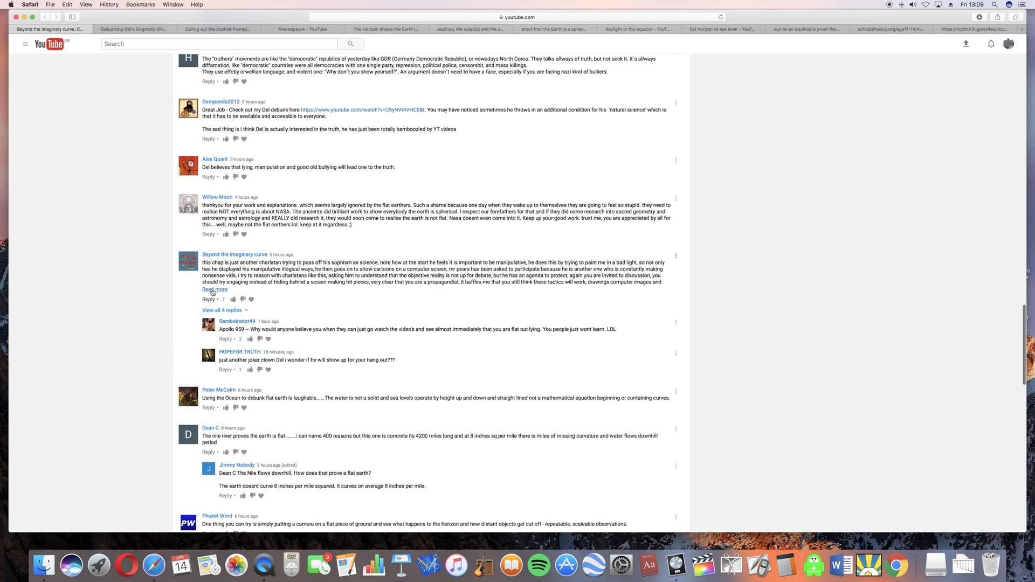
left_click(214, 289)
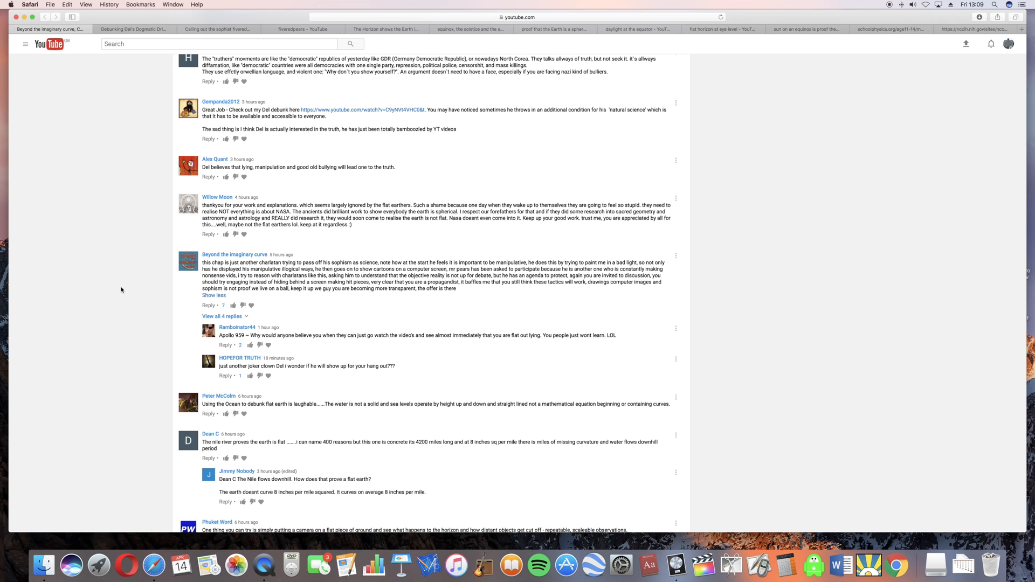
scroll("up", 3)
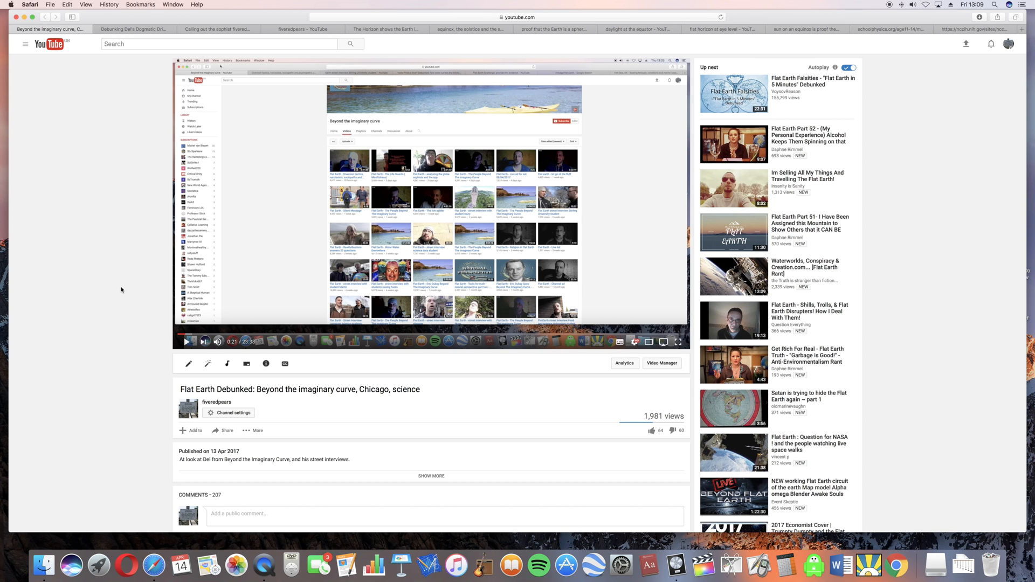
Switch to the 'Debunking Del's Dogmatic Drivel' video tab by Gempanda2012.
left_click(133, 29)
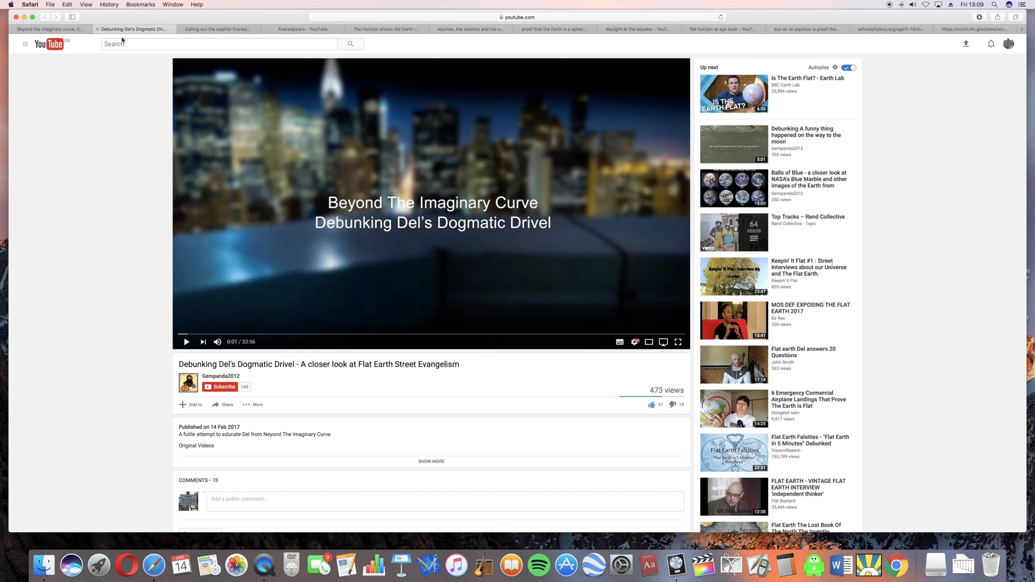
mouse_move(88, 130)
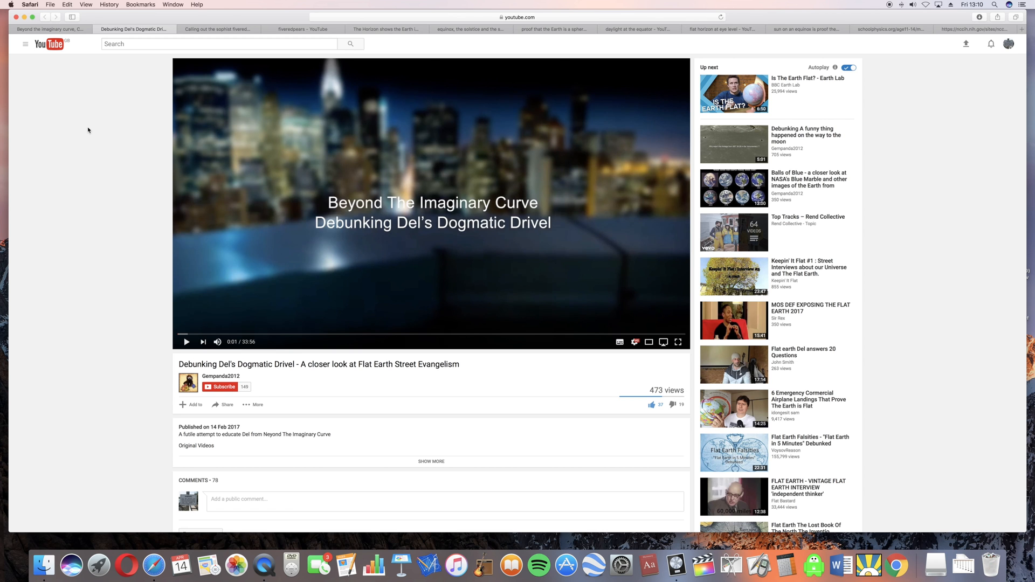
mouse_move(225, 30)
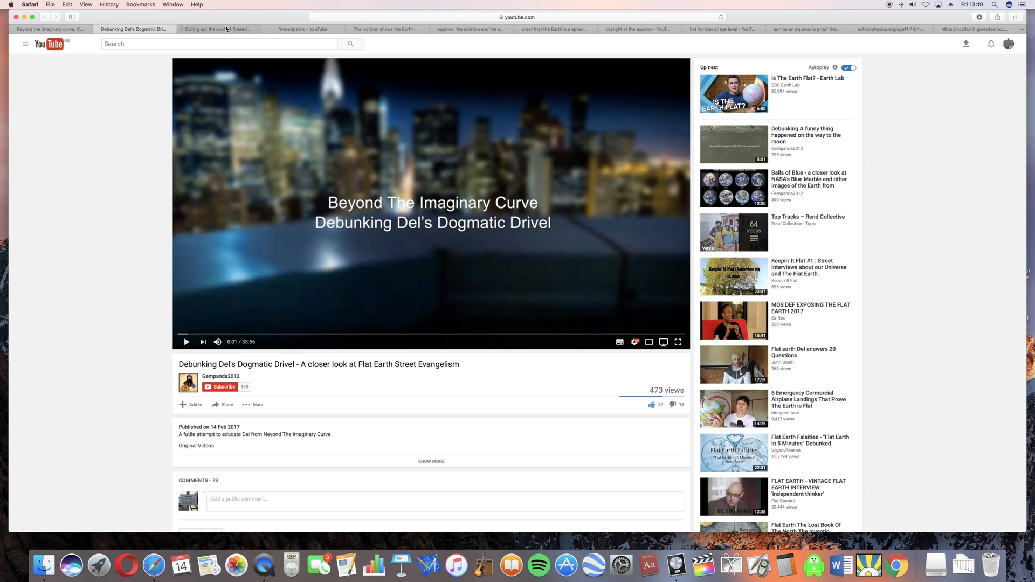
Play 'Calling out the sophist fiveredpears' from the Beyond the imaginary curve tab.
left_click(216, 29)
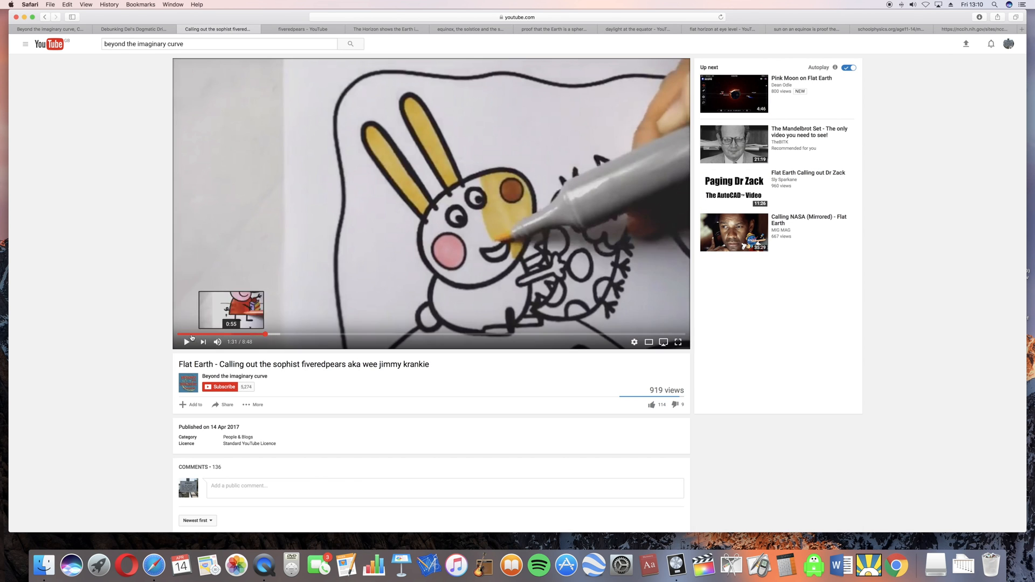
left_click(187, 342)
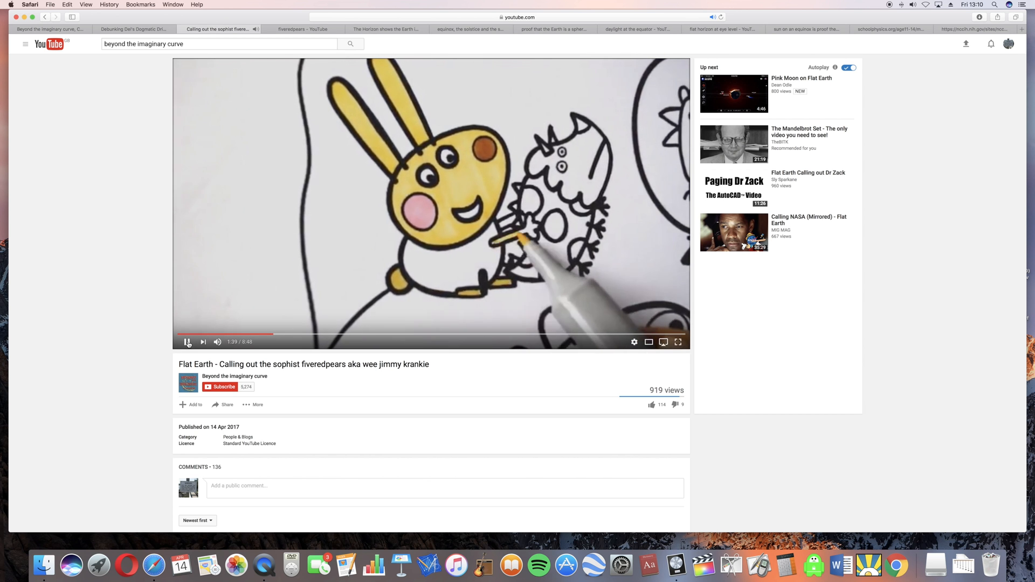
Pause the call-out video at 1:39.
left_click(188, 341)
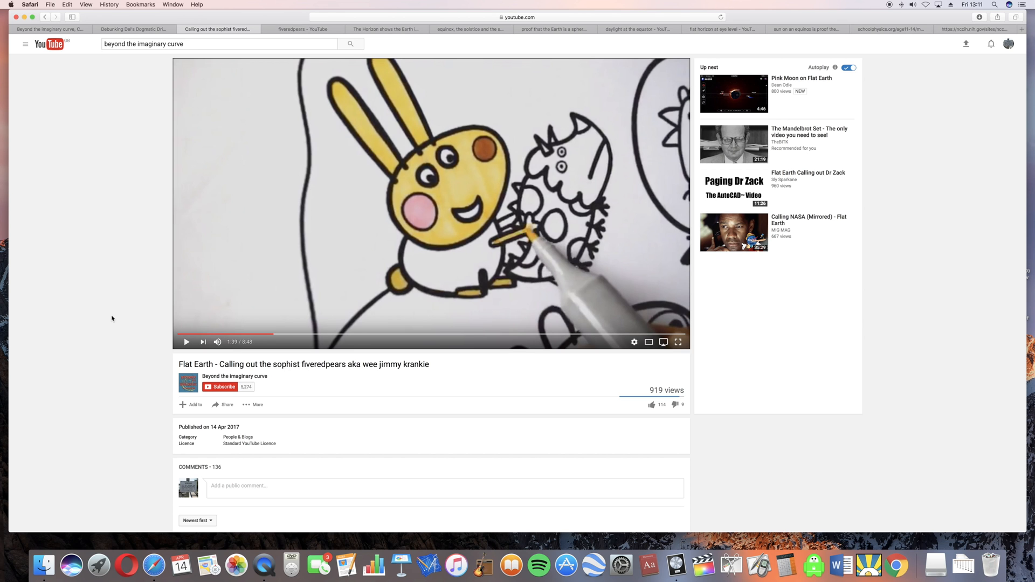
mouse_move(248, 326)
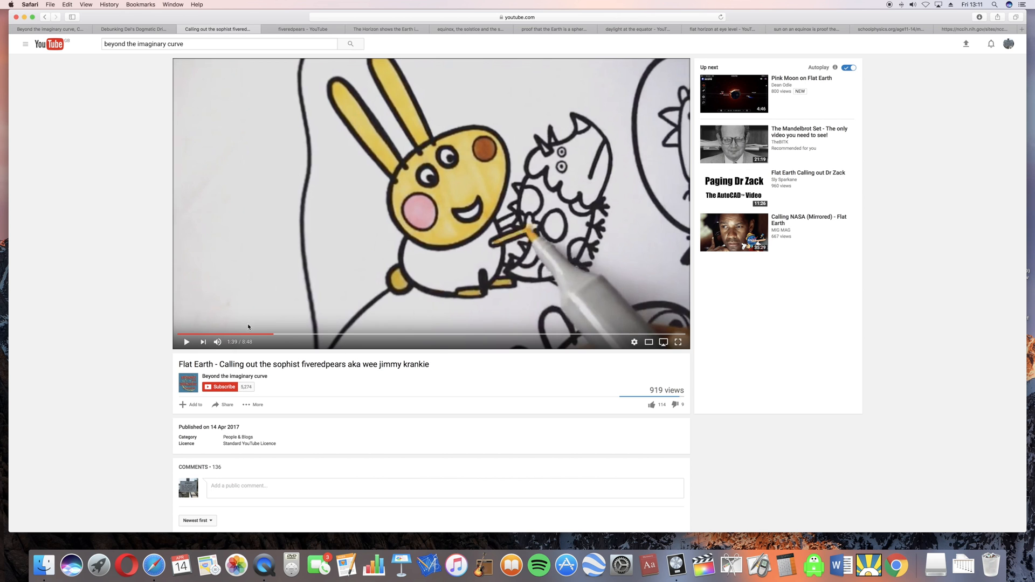
mouse_move(126, 335)
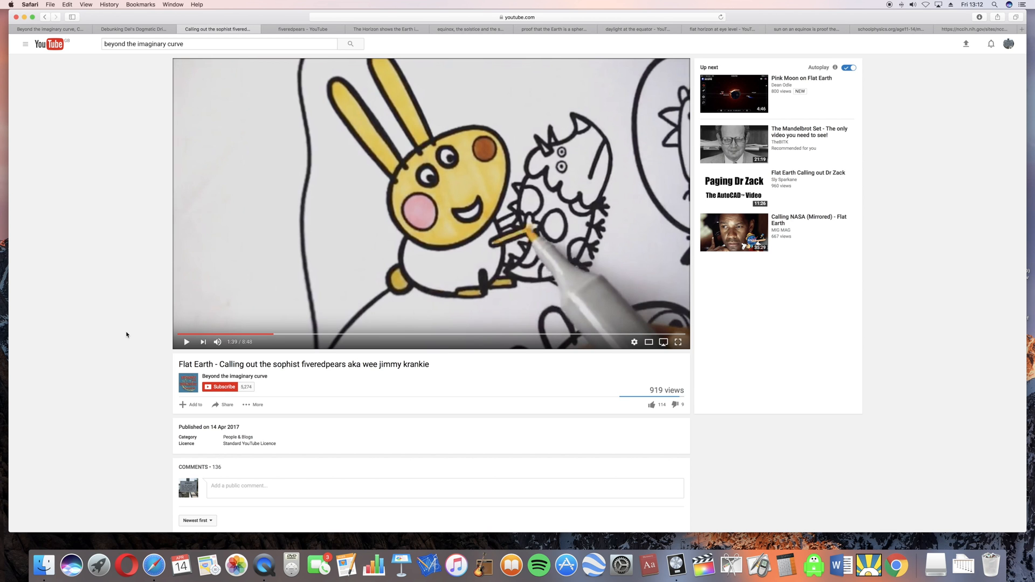
mouse_move(136, 333)
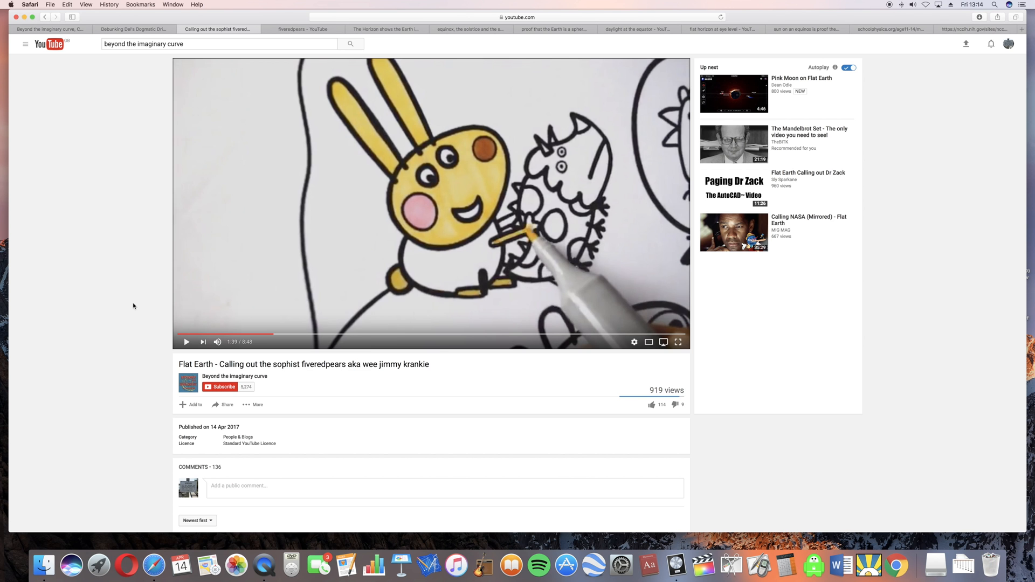
scroll("down", 3)
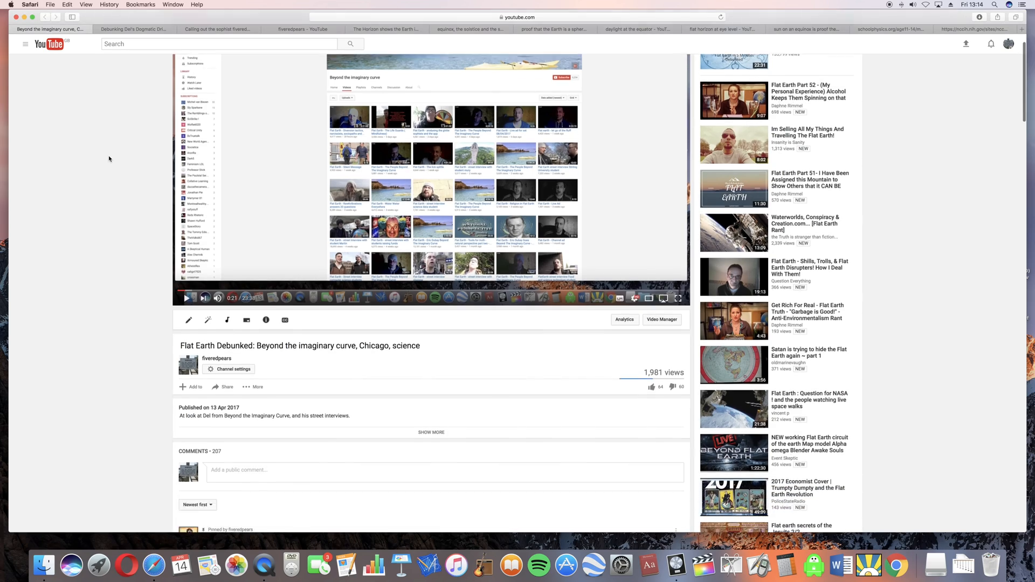
scroll("down", 3)
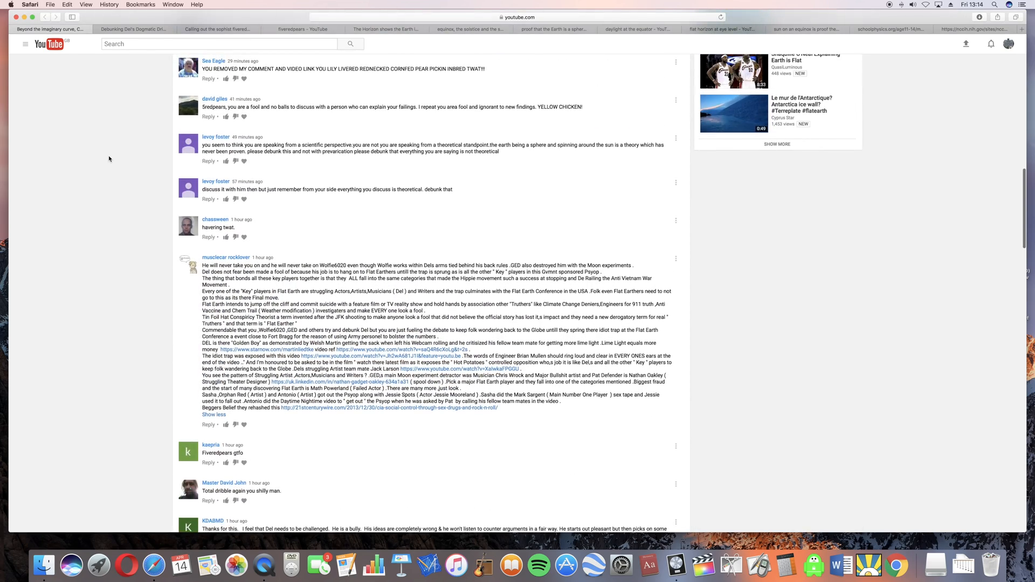
scroll("up", 3)
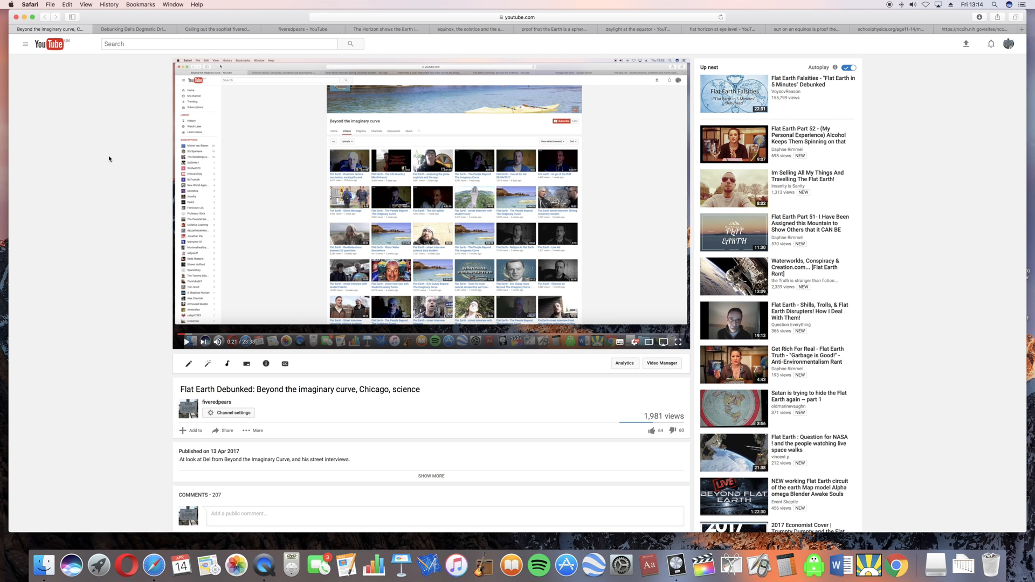
Visit the Dogmatic Drivel tab, then return to the paused call-out video.
left_click(135, 29)
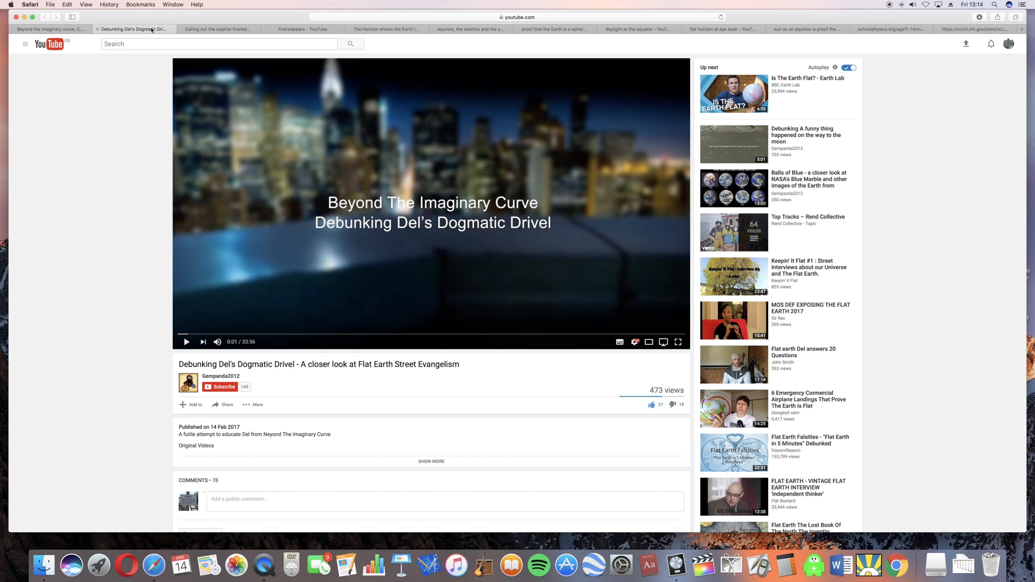
left_click(217, 29)
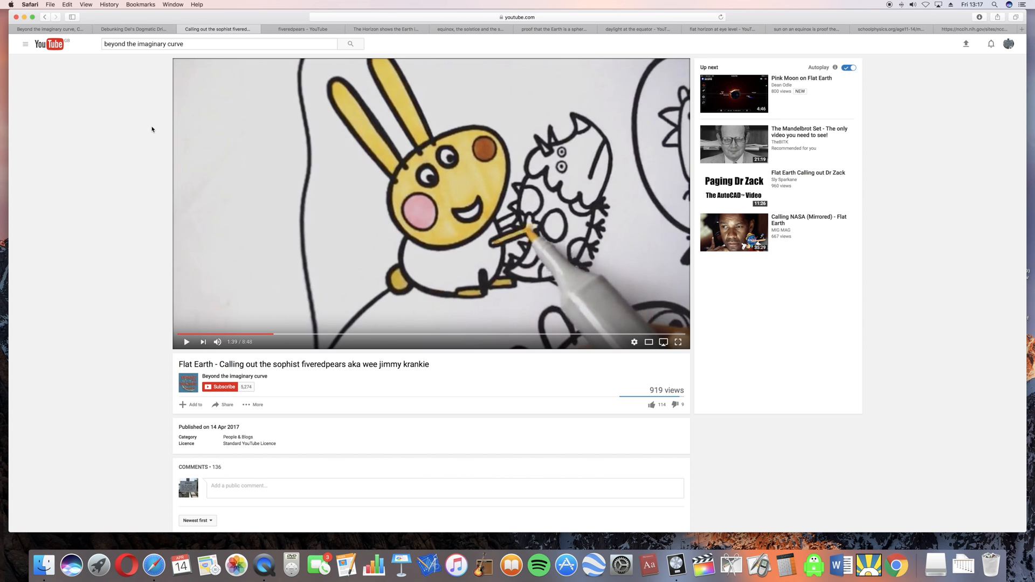
mouse_move(129, 130)
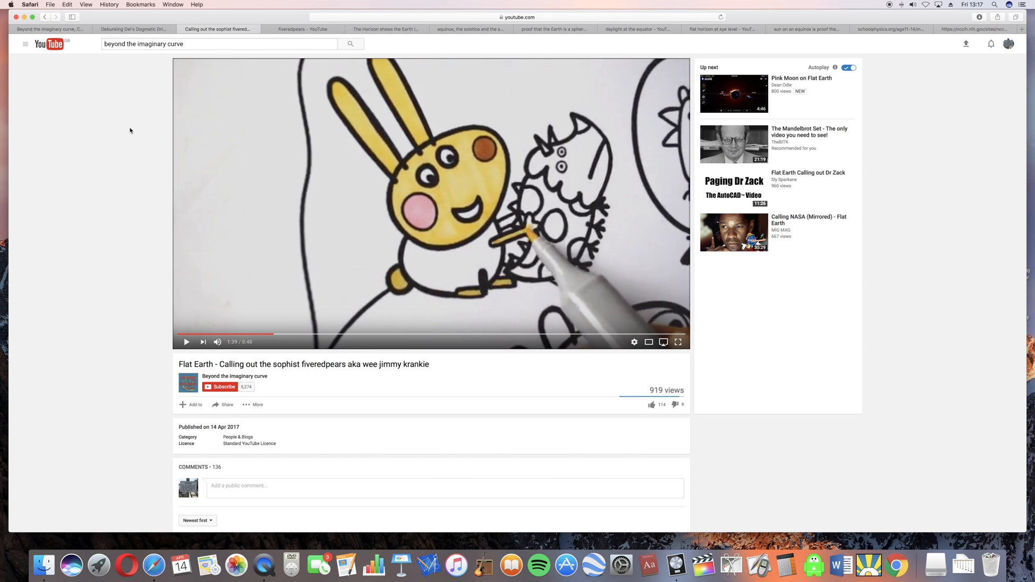
mouse_move(272, 163)
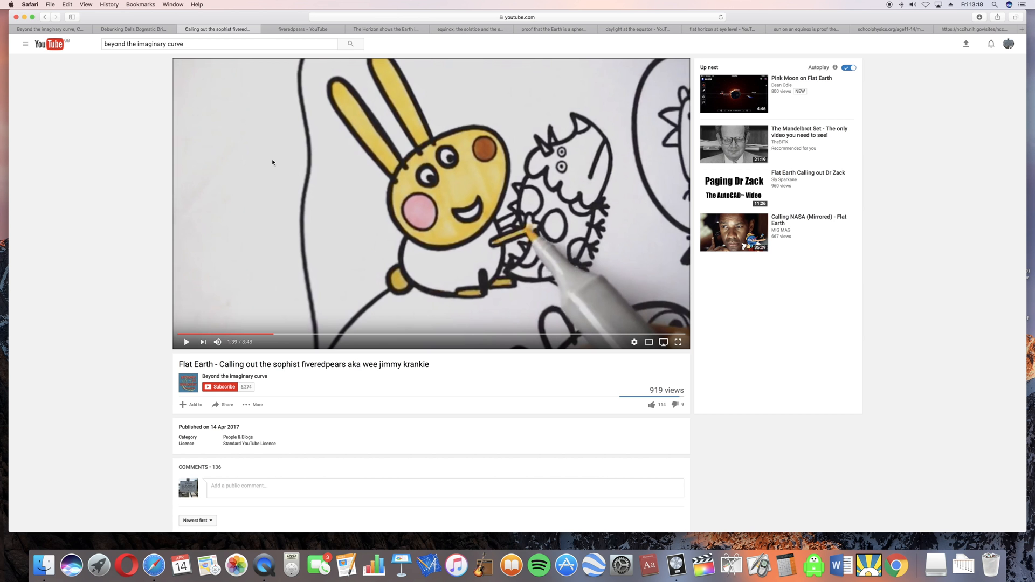
Skip 'The Horizon shows the Earth is round not flat' ahead to 18:19.
left_click(301, 30)
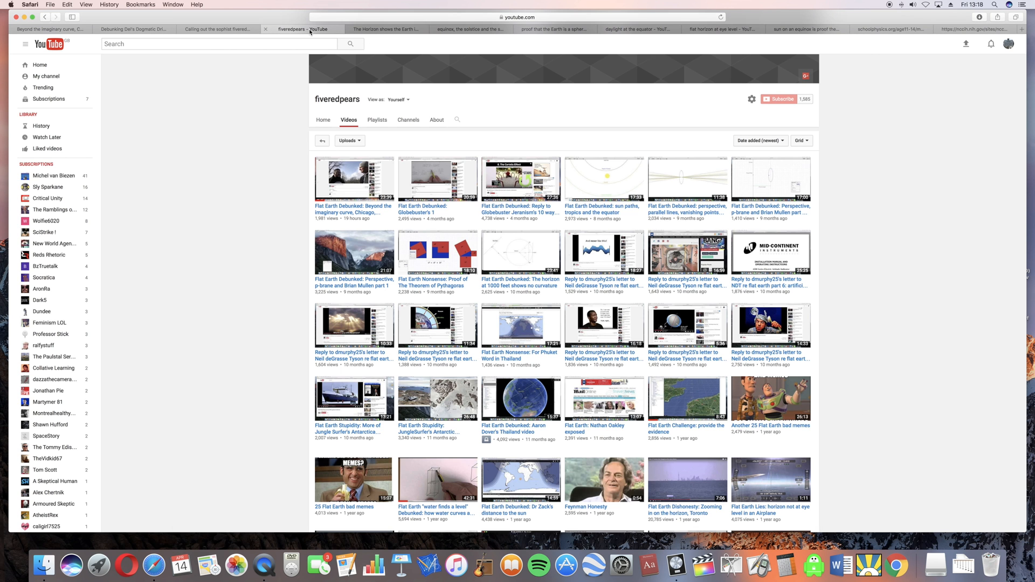
left_click(386, 28)
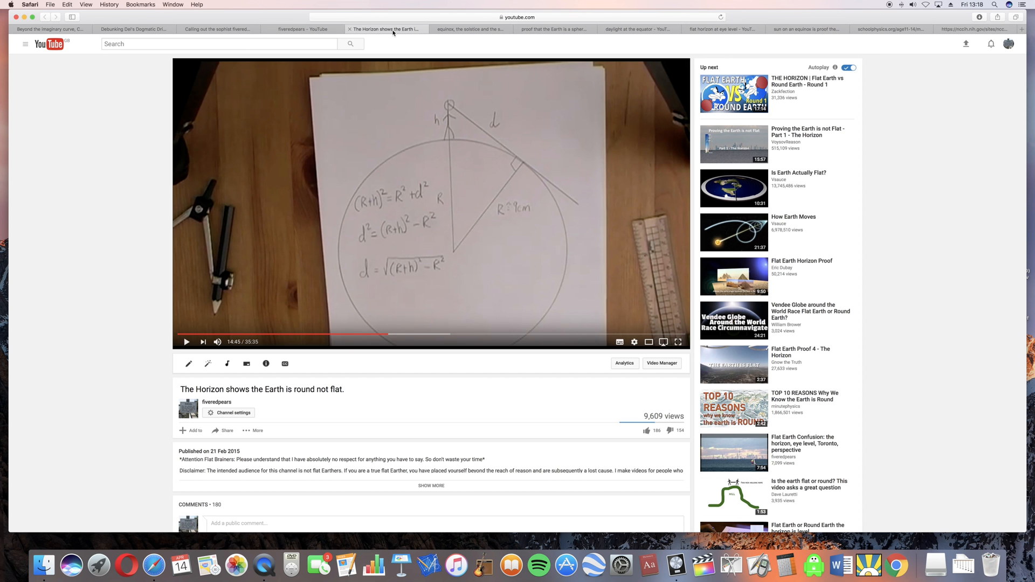
mouse_move(404, 127)
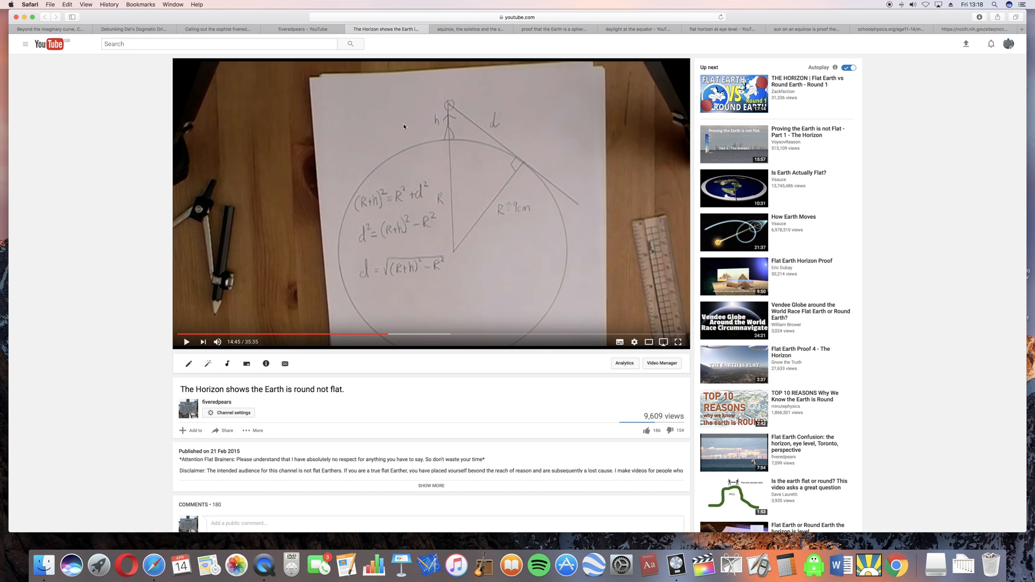
left_click(439, 335)
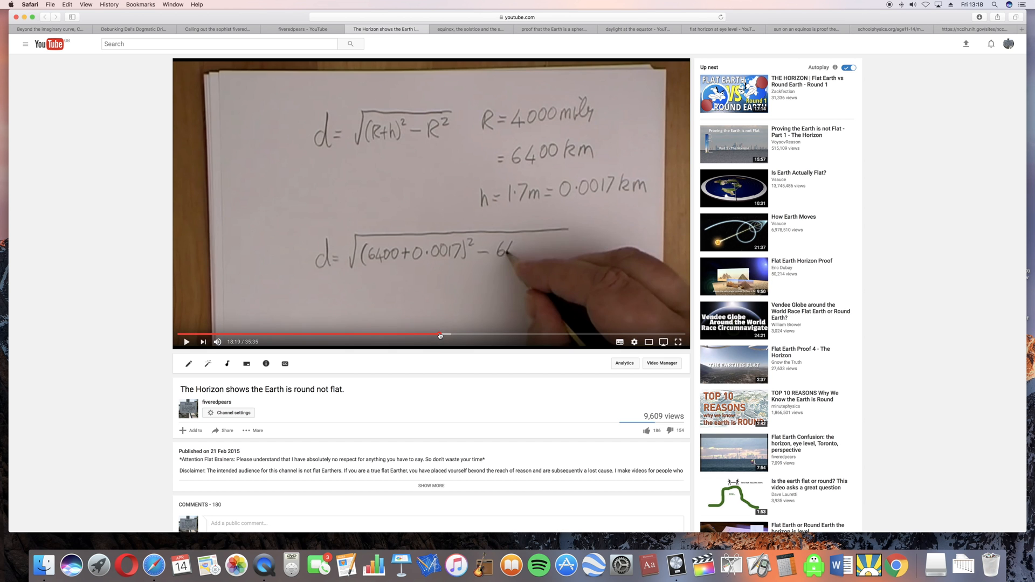
mouse_move(500, 337)
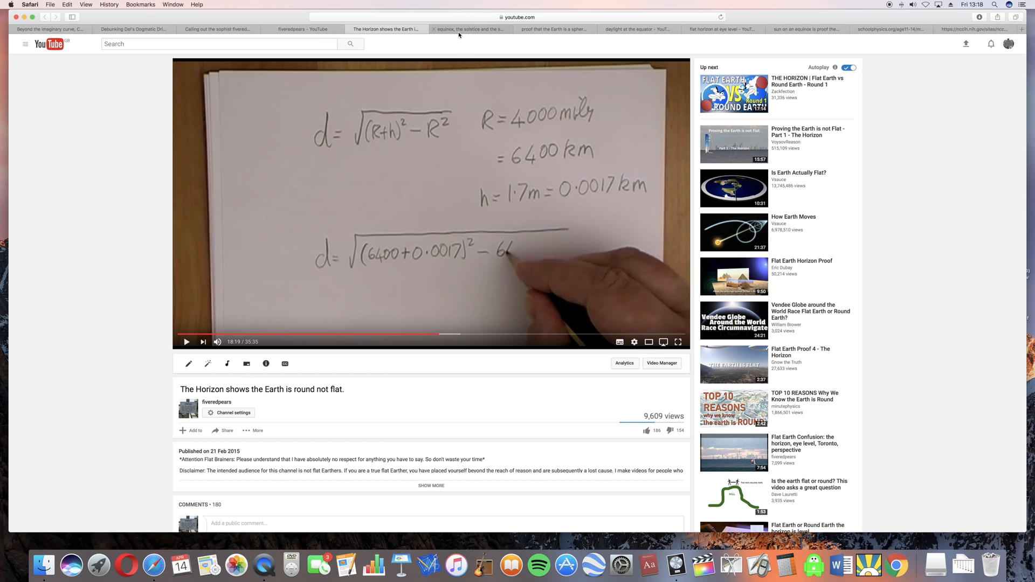
Switch to 'the equinox, the solstice and the sun in Southern hemisphere' at 2:41.
left_click(468, 30)
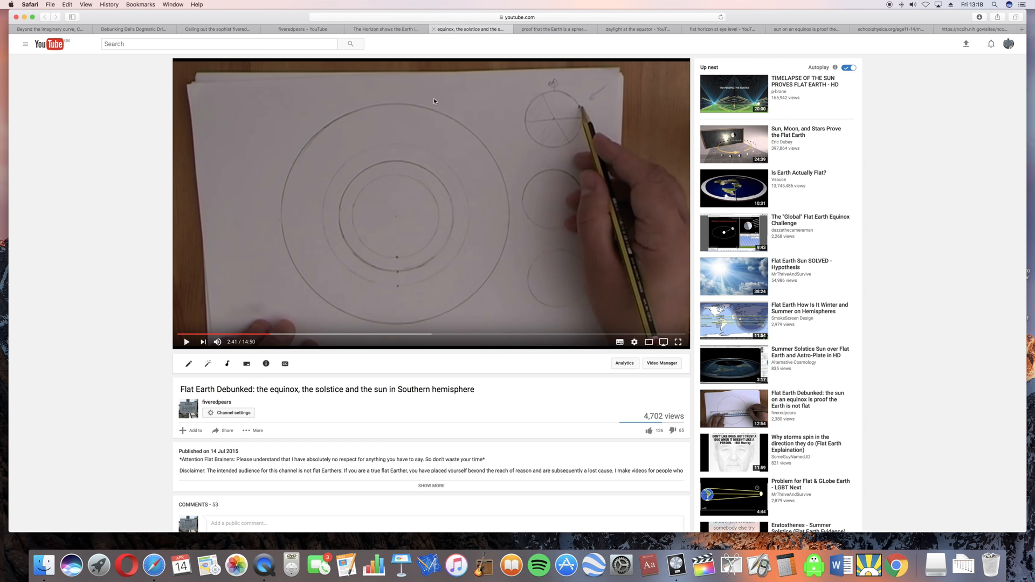
mouse_move(376, 206)
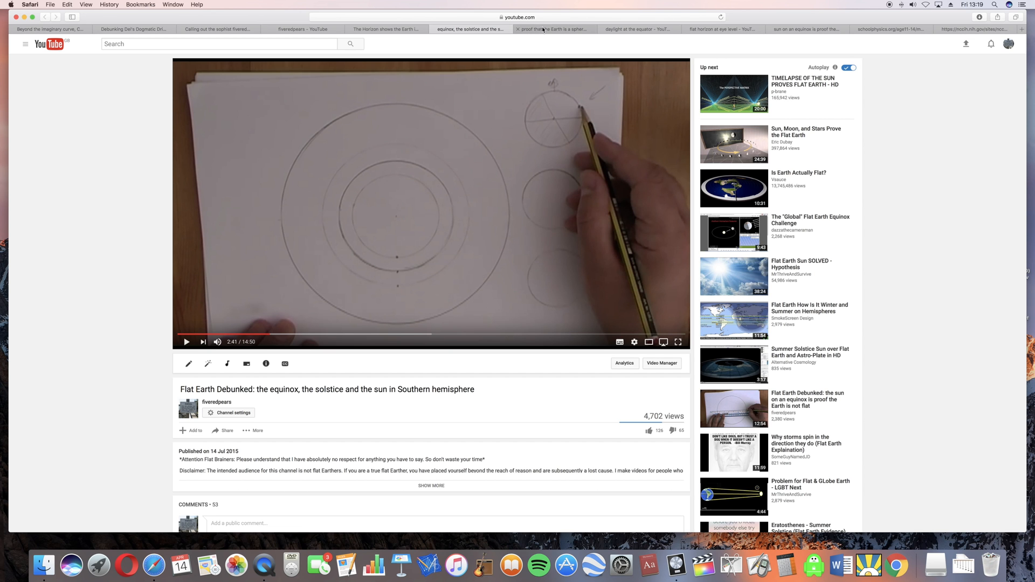
Switch to 'proof that the Earth is a spheroid' at 2:15.
left_click(553, 29)
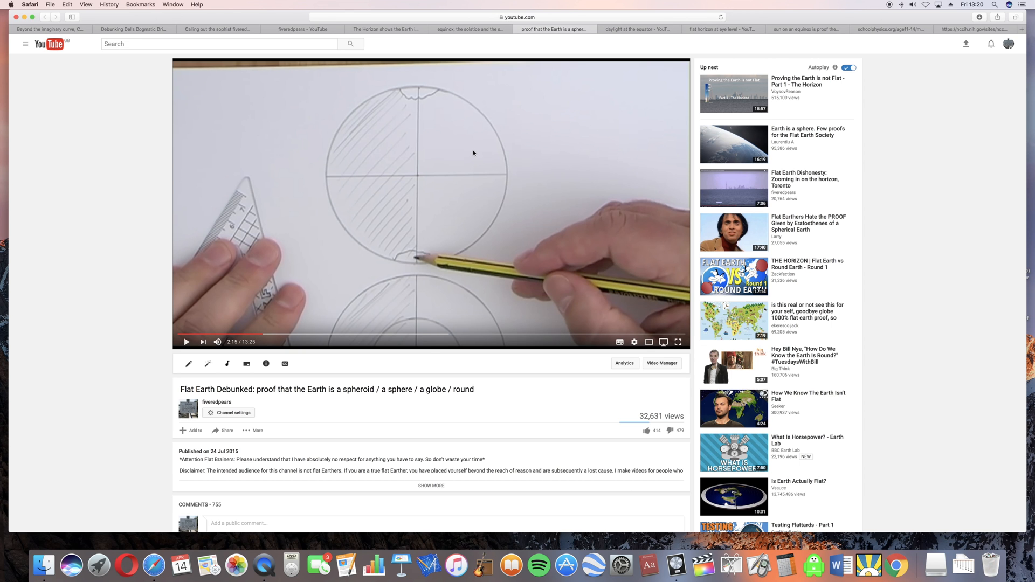
mouse_move(638, 29)
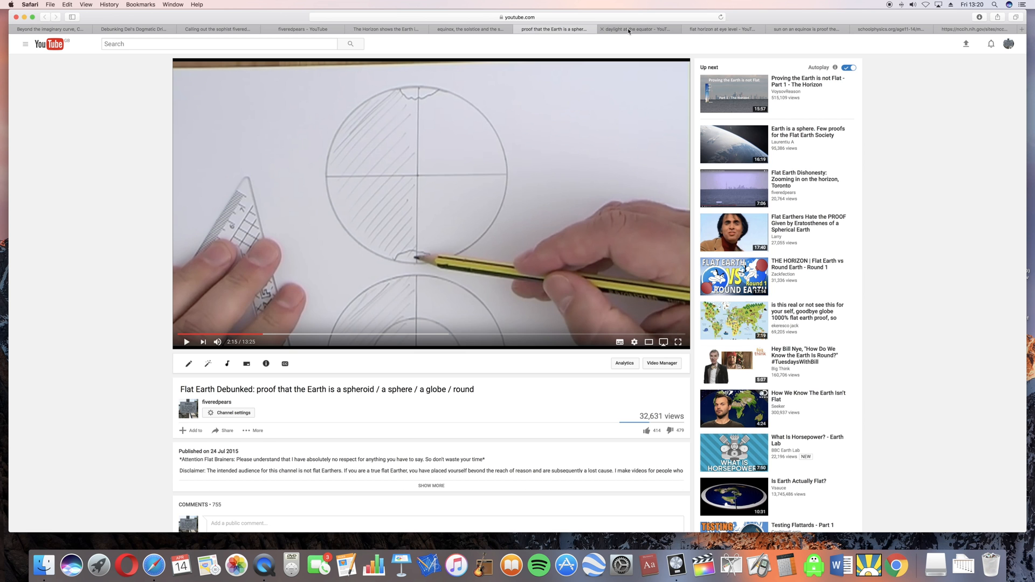
Stop briefly at 'daylight at the equator', then go to 'the flat horizon at eye level'.
left_click(635, 29)
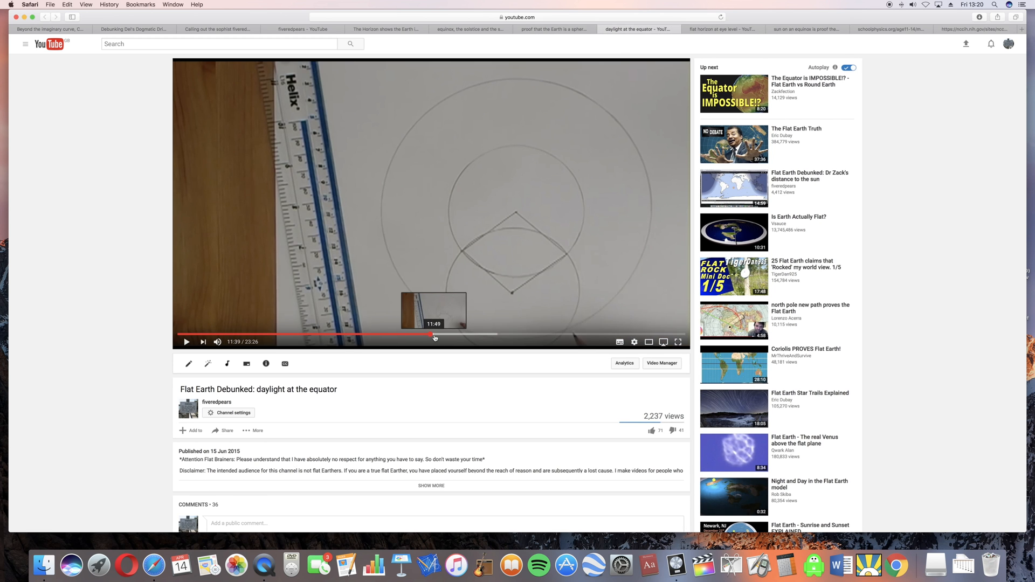
mouse_move(474, 338)
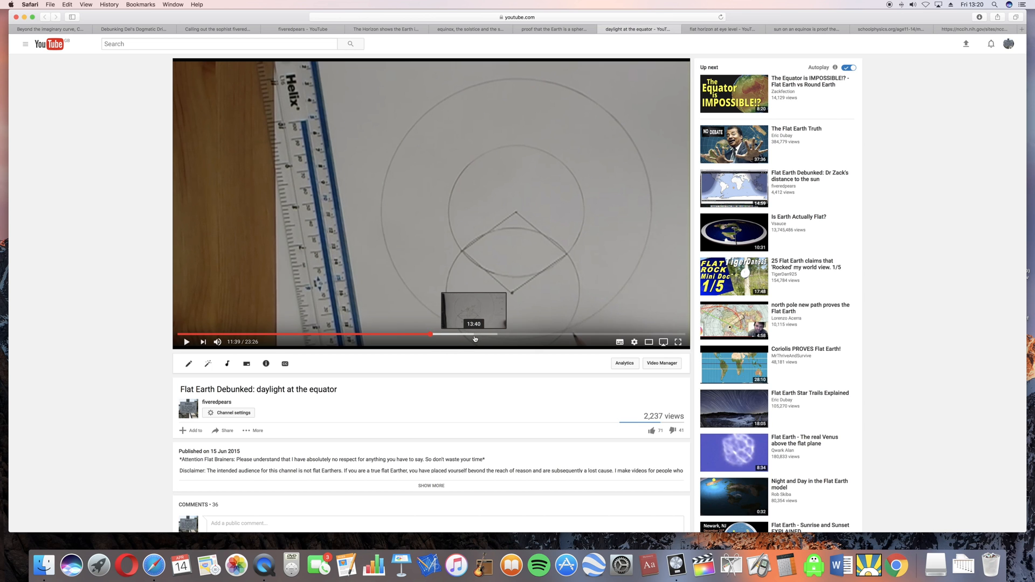
mouse_move(476, 338)
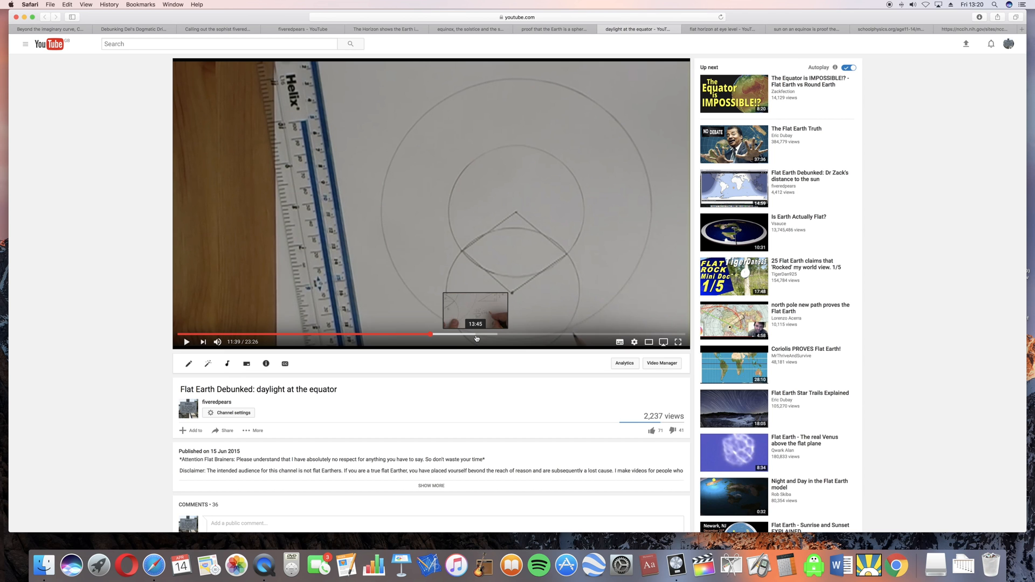
mouse_move(406, 160)
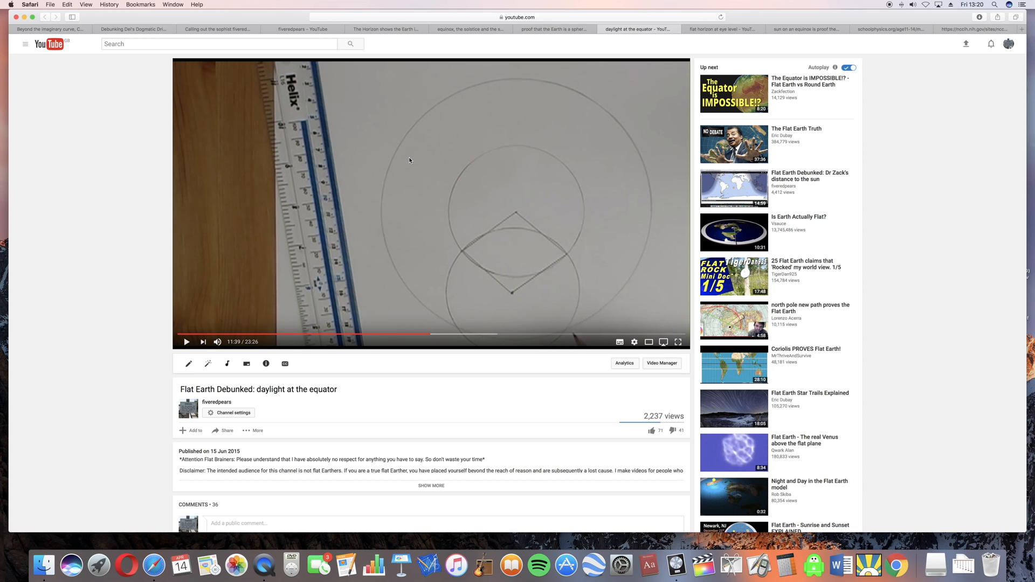
left_click(721, 29)
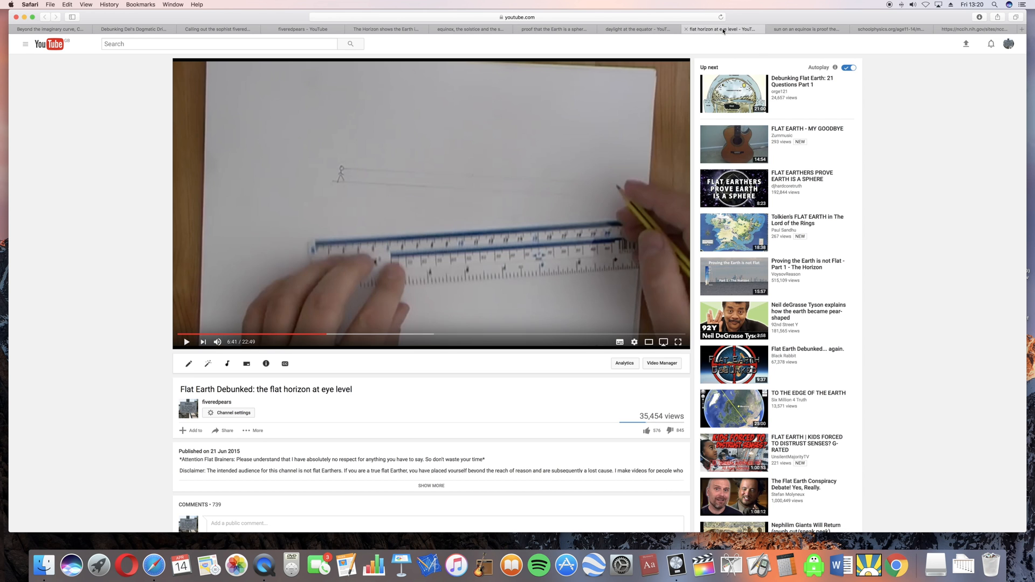
mouse_move(397, 173)
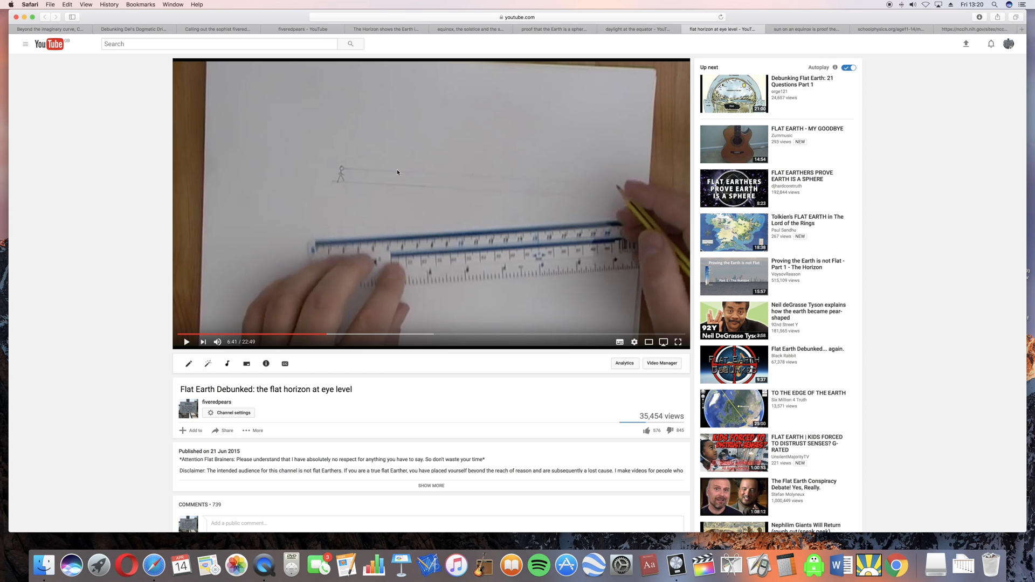
mouse_move(398, 336)
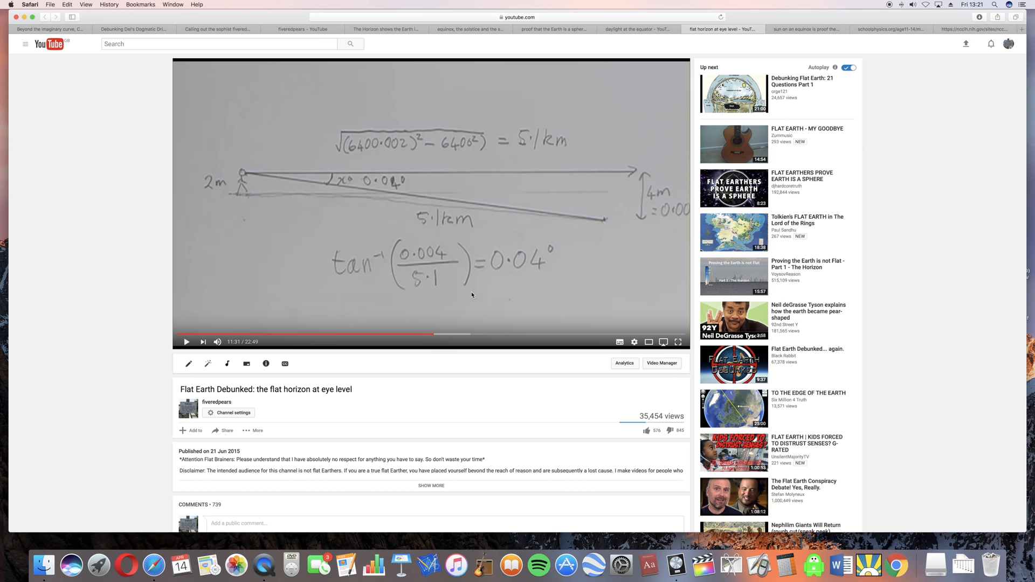
Switch to 'the sun on an equinox is proof the Earth is not flat' at 5:53.
left_click(806, 29)
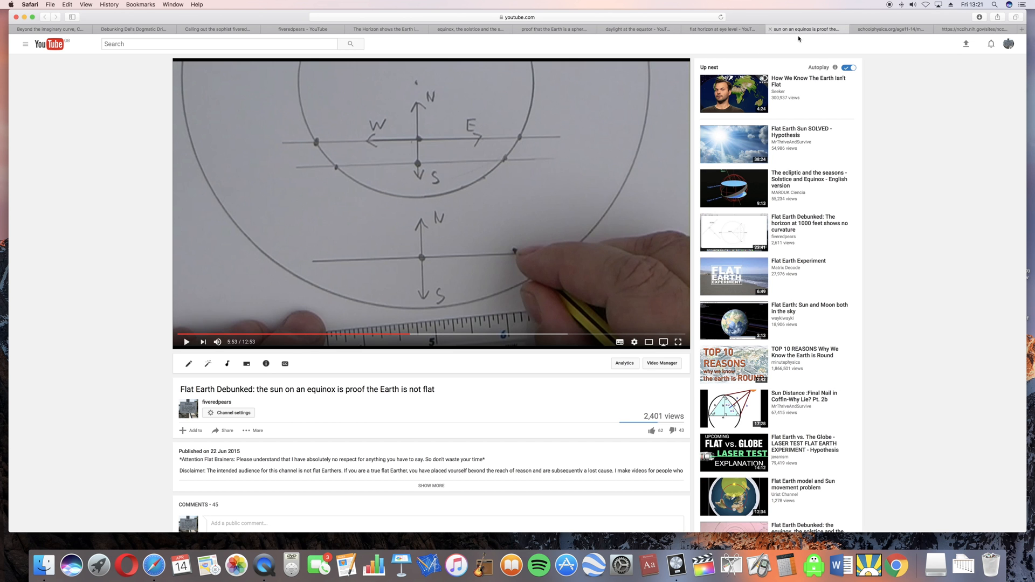
mouse_move(361, 239)
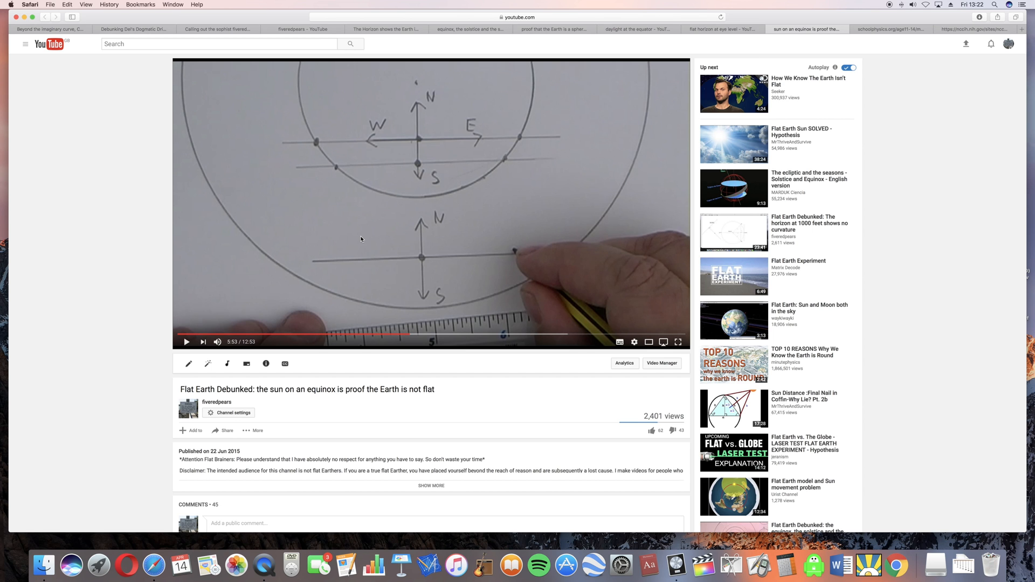
mouse_move(844, 65)
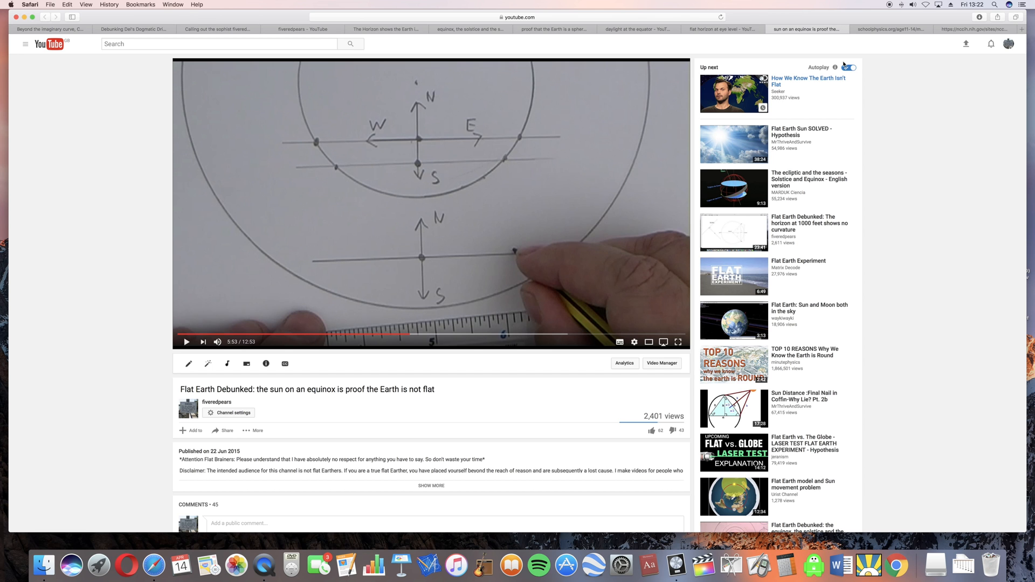
mouse_move(877, 31)
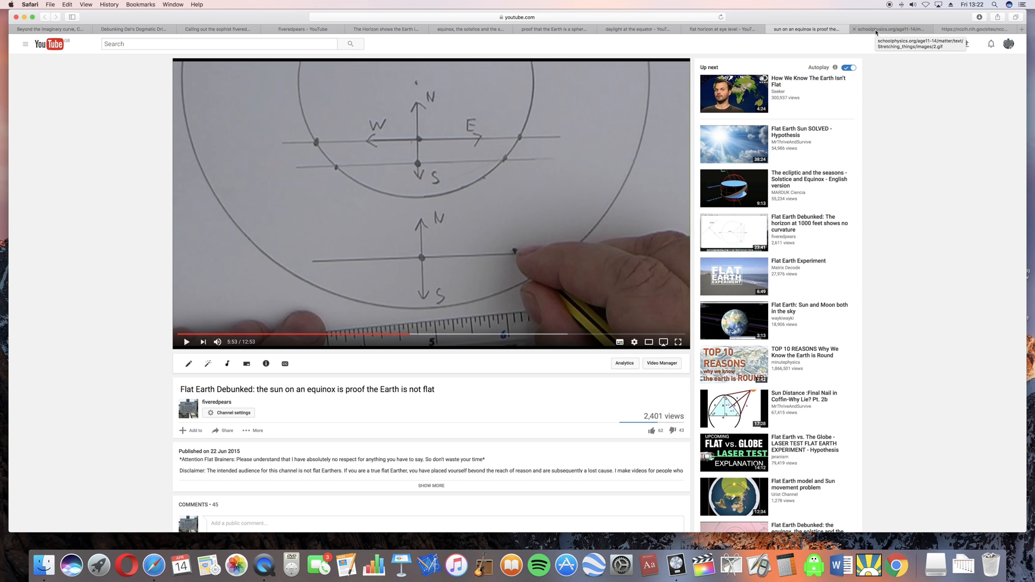